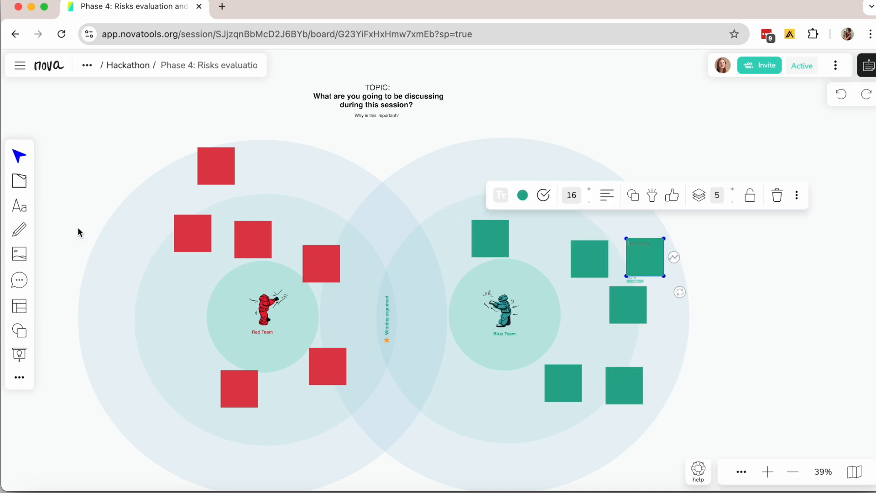
Step: Deselect the green sticky note by selecting an empty canvas area
{"action": "left_click", "coordinate": [20, 181]}
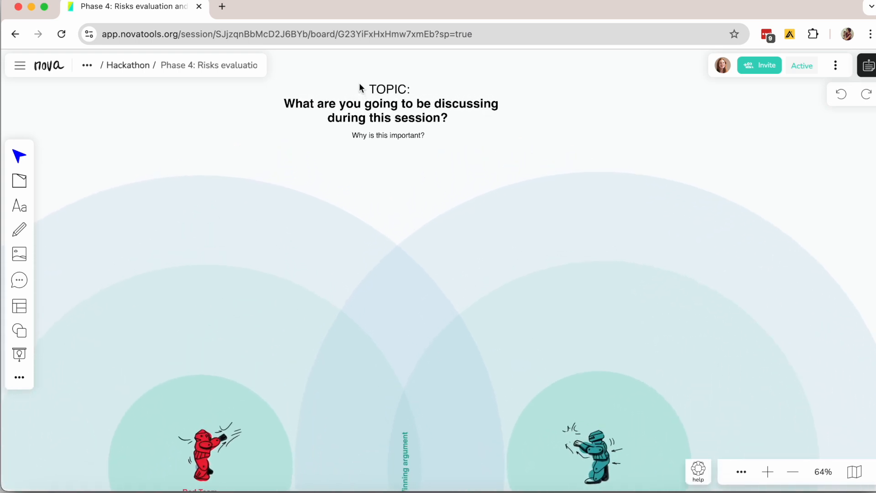
Step: Select the TOPIC heading and its 'Why is this important?' subtitle
{"action": "left_click", "coordinate": [388, 103]}
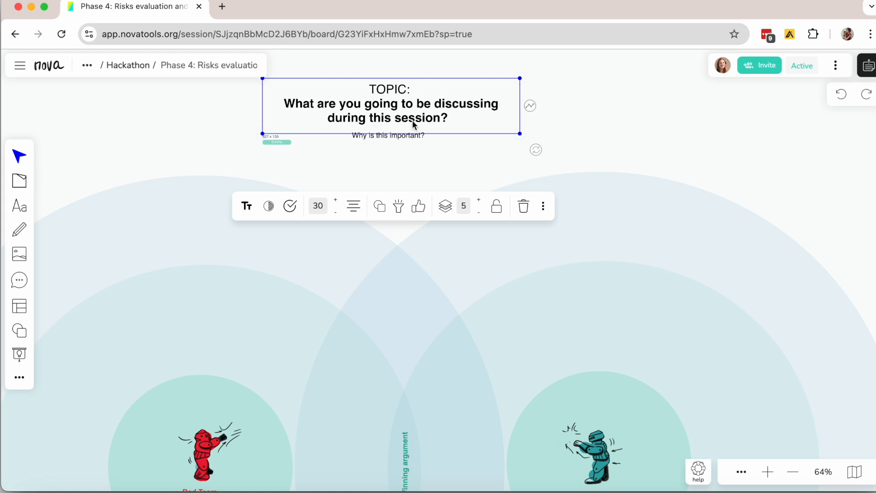
{"action": "left_click", "coordinate": [388, 135]}
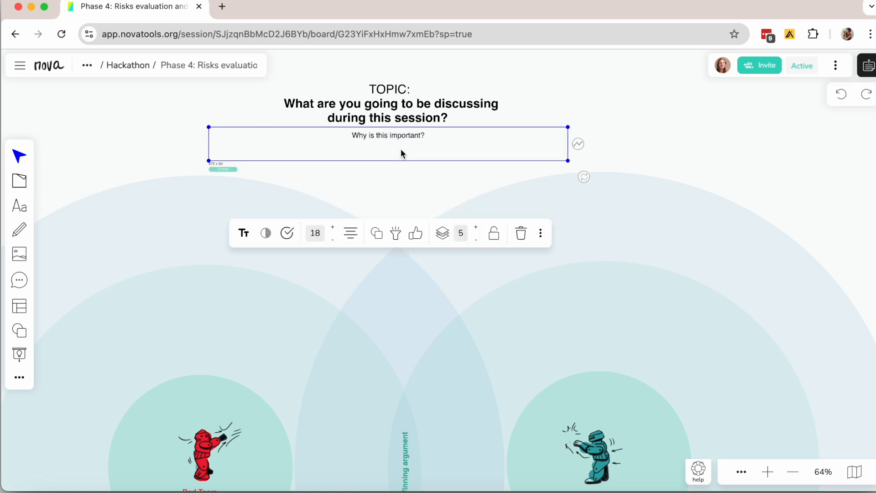
{"action": "mouse_move", "coordinate": [405, 178]}
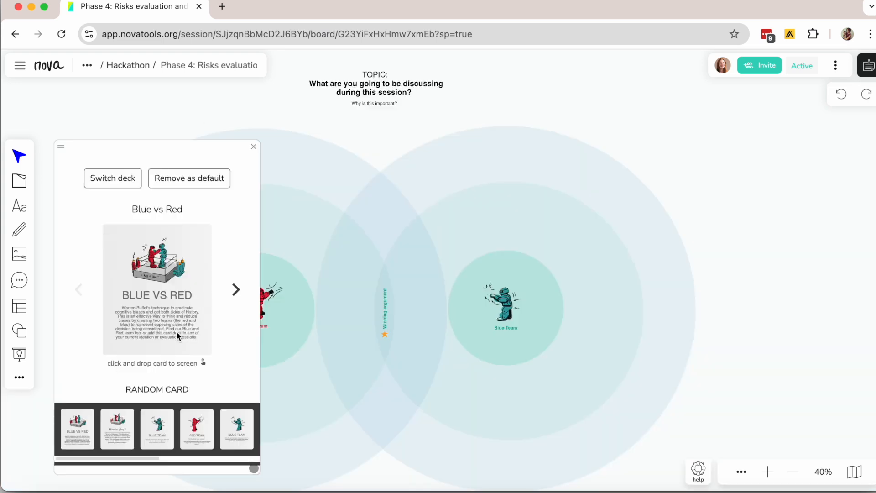
Step: Close the Blue vs Red card deck panel
{"action": "left_click", "coordinate": [157, 390]}
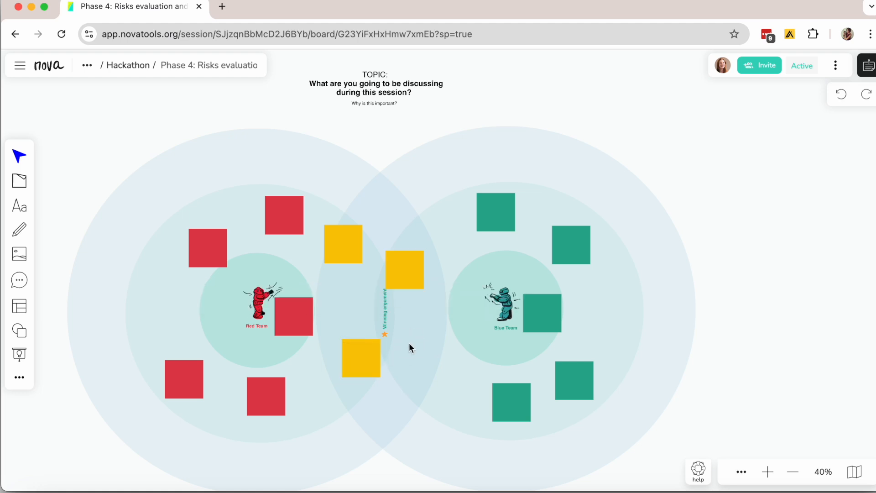
Step: Place a fourth yellow note in the overlap and vote for the lower-left yellow note
{"action": "left_click", "coordinate": [409, 344]}
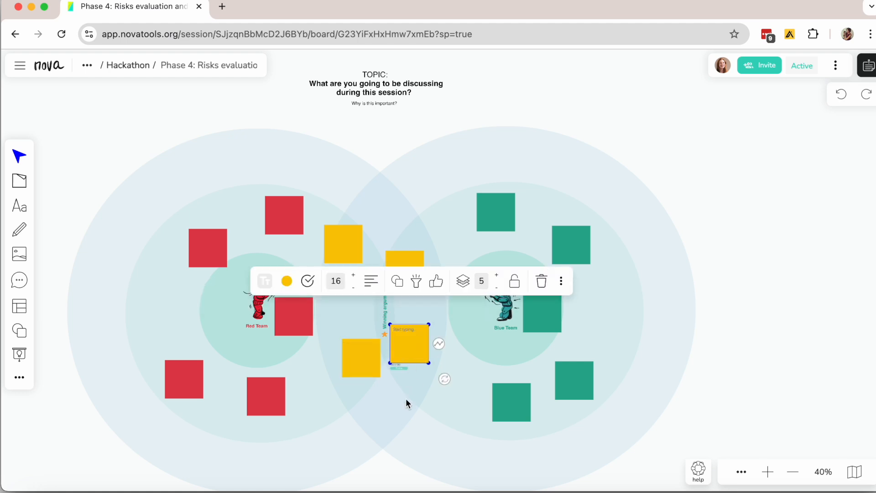
{"action": "left_click", "coordinate": [407, 404]}
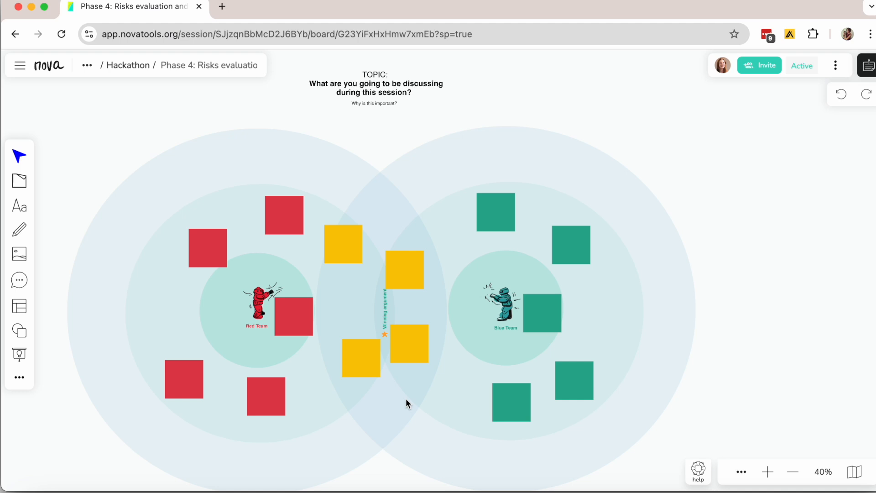
{"action": "left_click", "coordinate": [405, 270]}
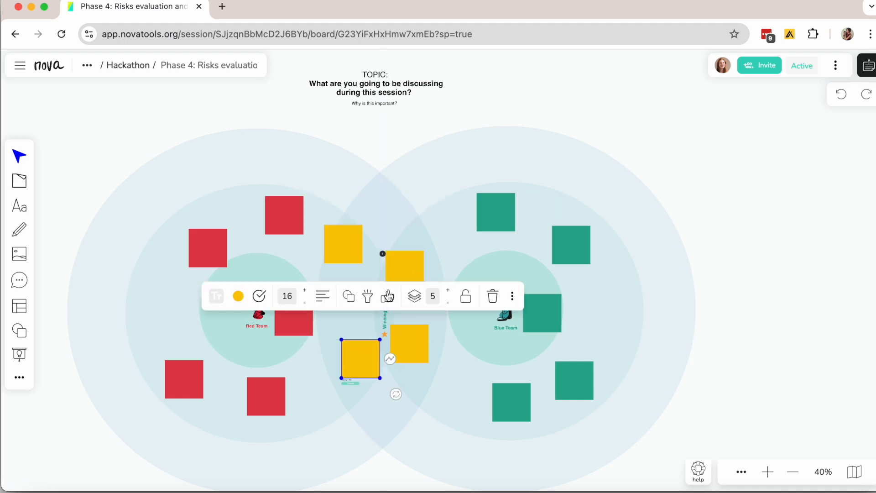
{"action": "left_click", "coordinate": [703, 170]}
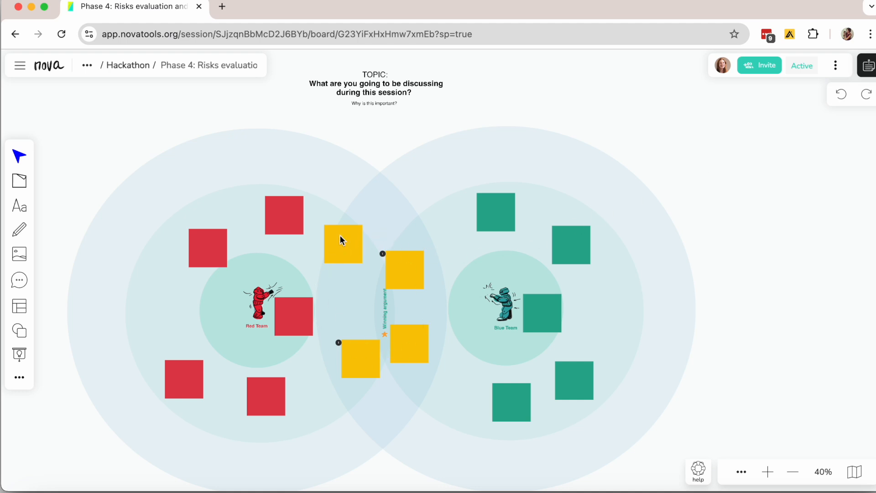
Step: Adjust the board zoom and show the session's Steps & Resources guidance panel
{"action": "scroll", "scroll_direction": "down", "scroll_amount": 3}
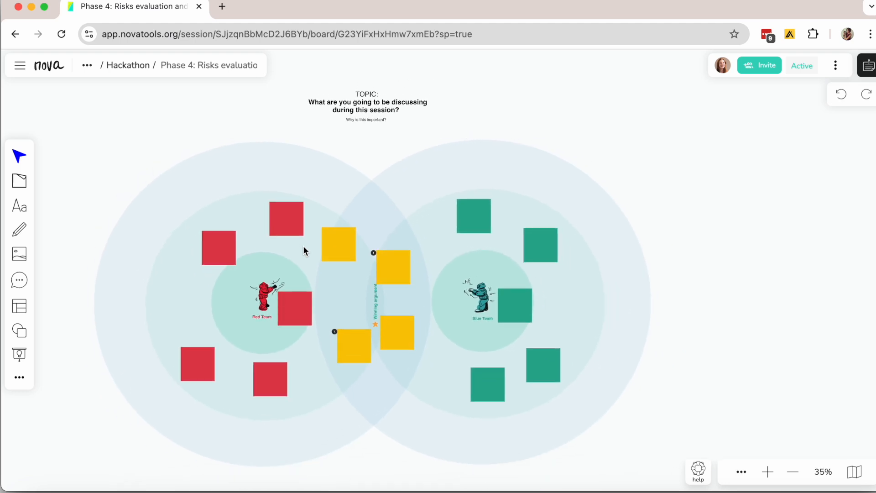
{"action": "left_click", "coordinate": [768, 472]}
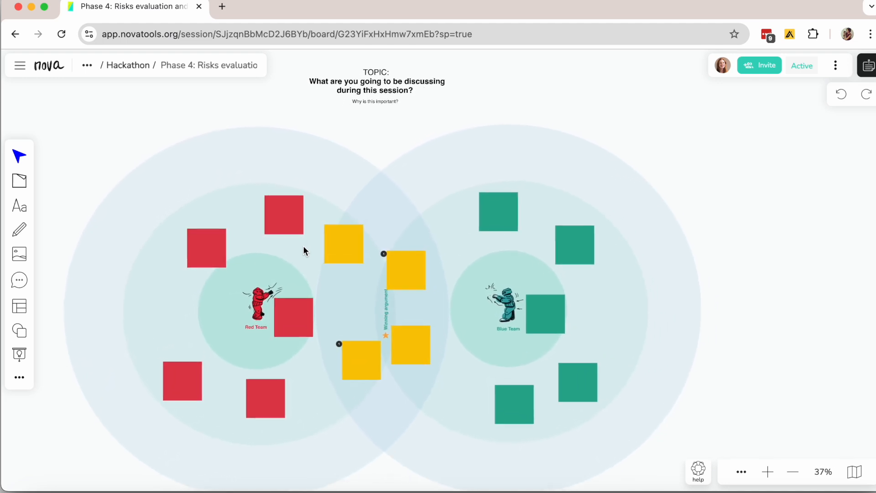
{"action": "left_click", "coordinate": [768, 472]}
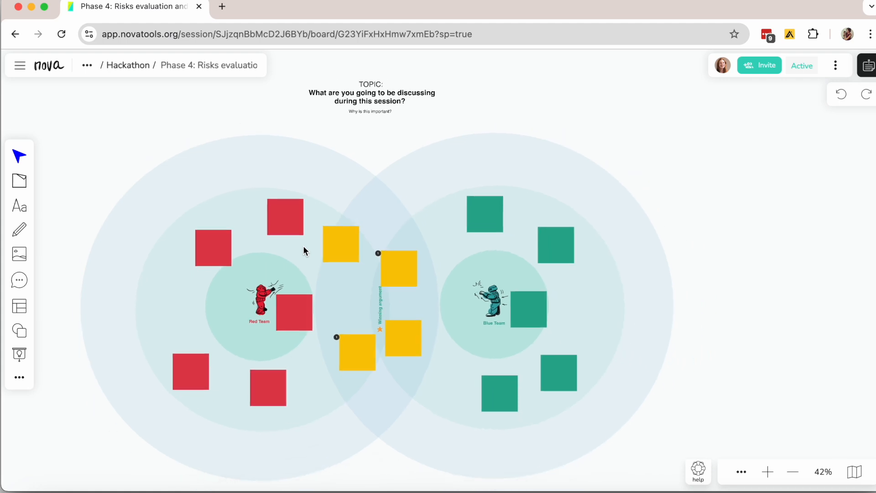
{"action": "left_click", "coordinate": [792, 472]}
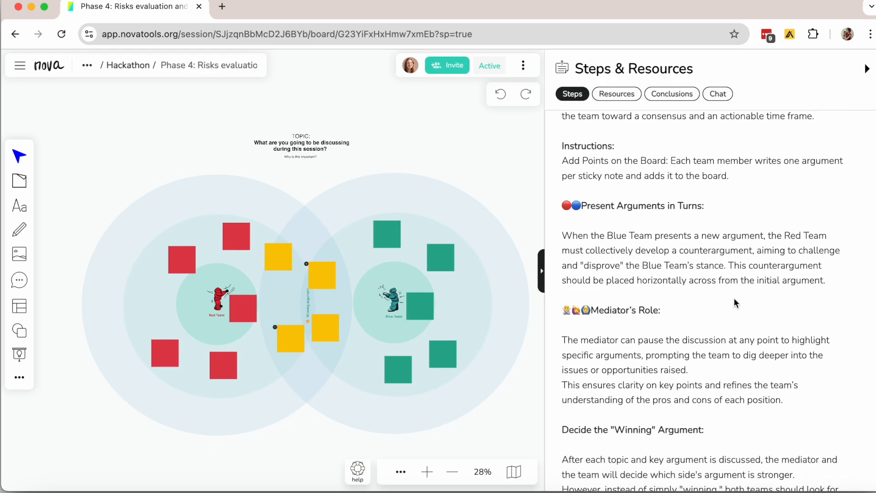
{"action": "scroll", "scroll_direction": "down", "scroll_amount": 3}
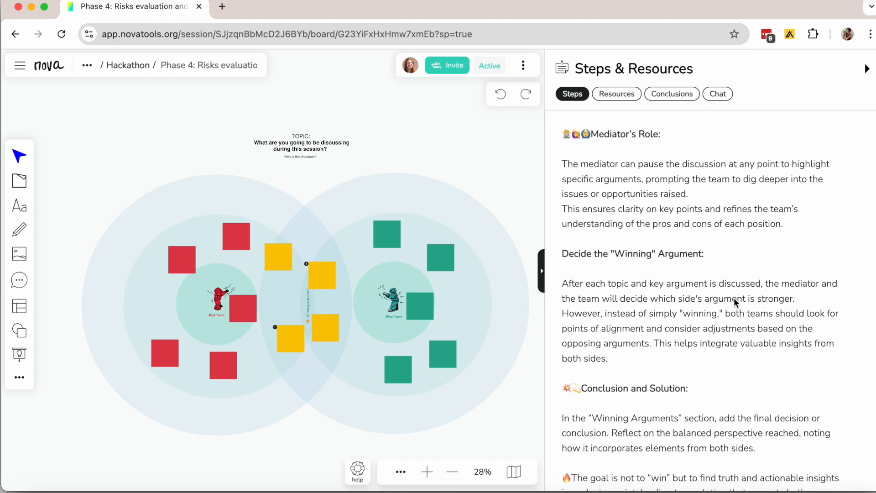
{"action": "scroll", "scroll_direction": "down", "scroll_amount": 3}
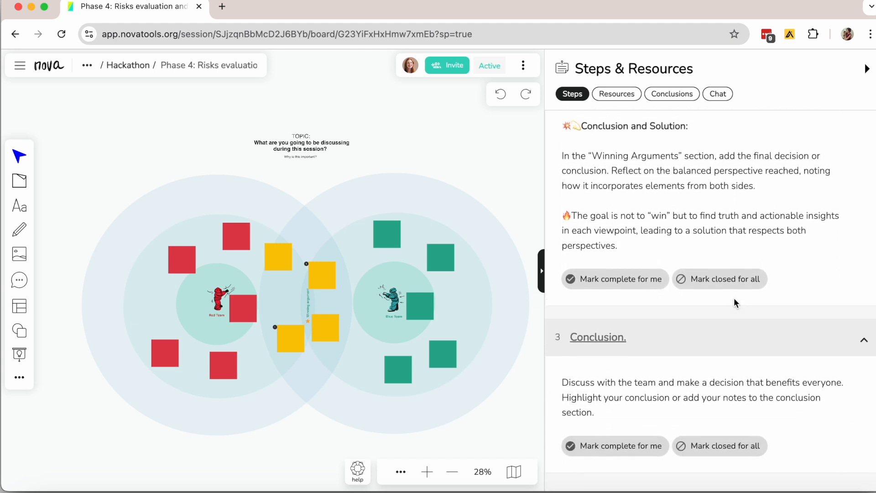
{"action": "scroll", "scroll_direction": "up", "scroll_amount": 3}
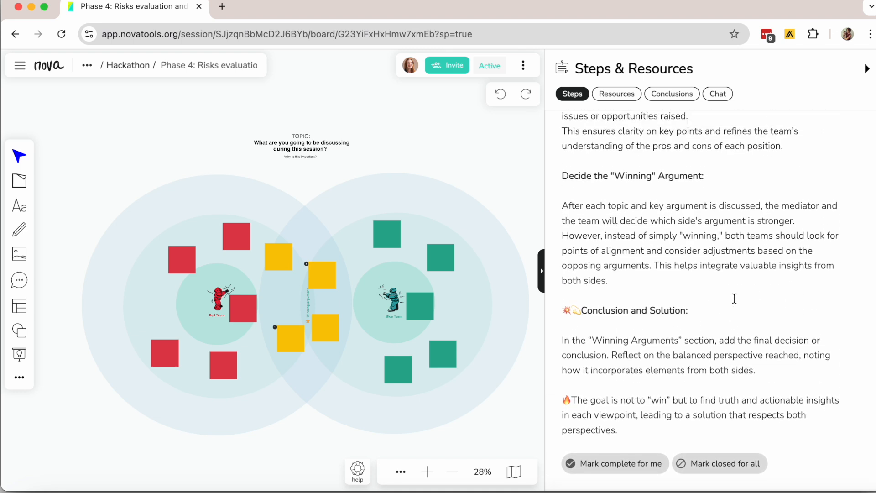
{"action": "scroll", "scroll_direction": "up", "scroll_amount": 3}
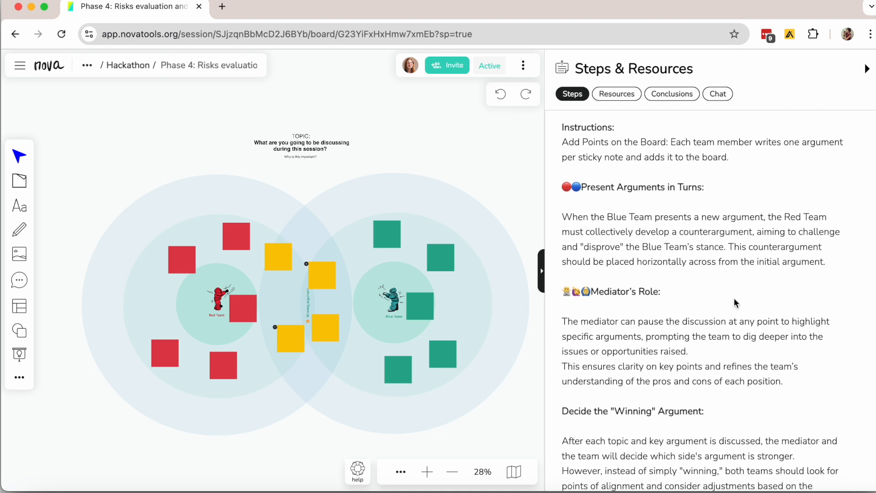